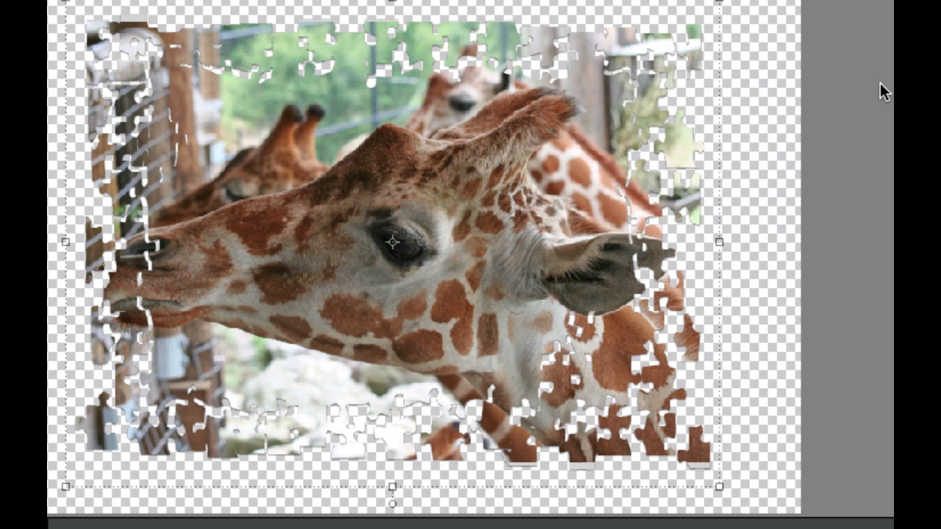
pyautogui.moveTo(76, 57)
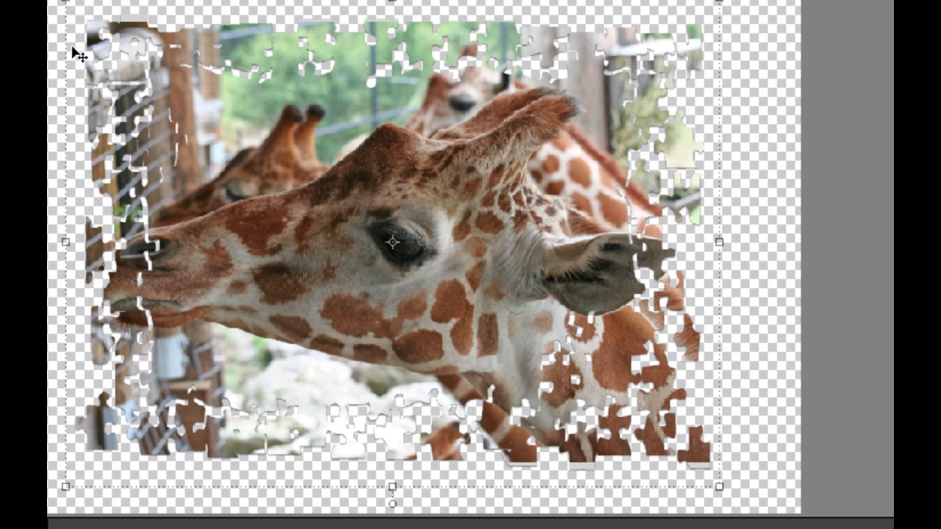
pyautogui.moveTo(412, 228)
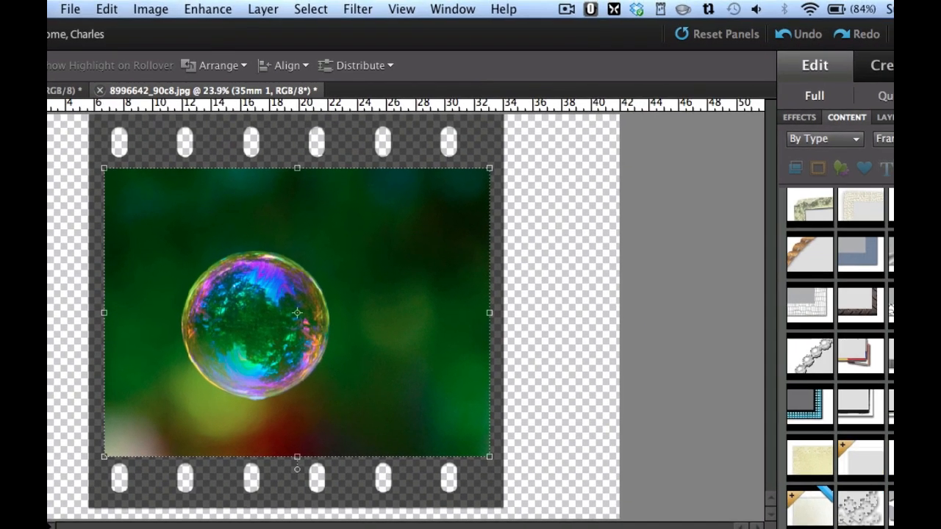
# Revert the bubble photo via Edit > Revert, removing its film-strip frame
pyautogui.click(106, 9)
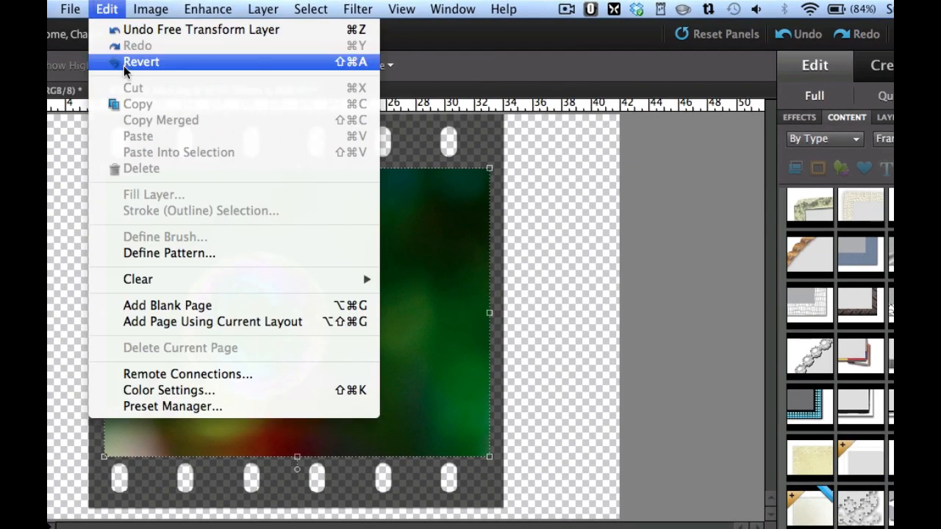
pyautogui.click(141, 62)
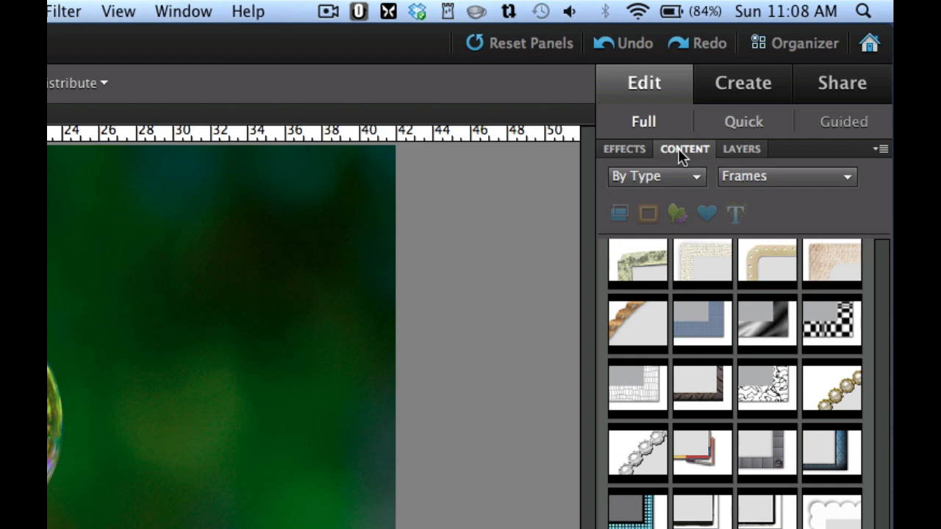
pyautogui.click(182, 12)
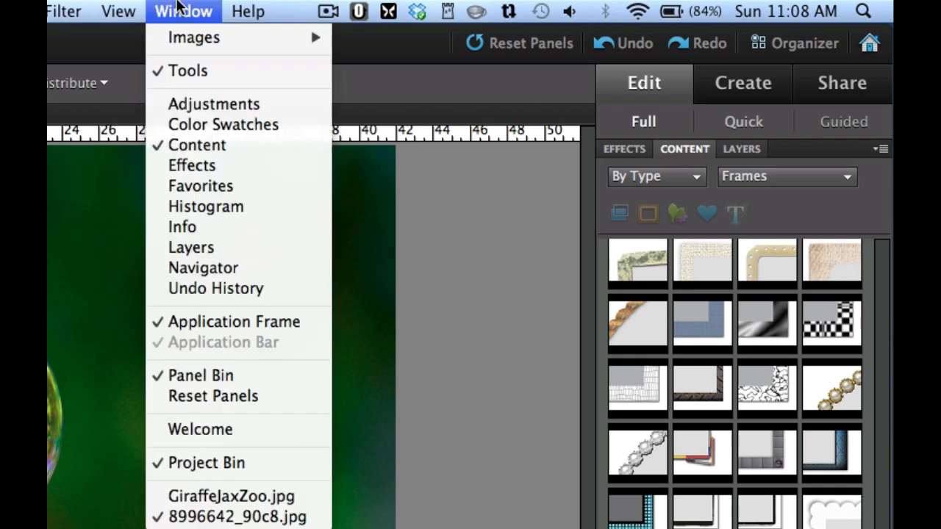
pyautogui.moveTo(410, 94)
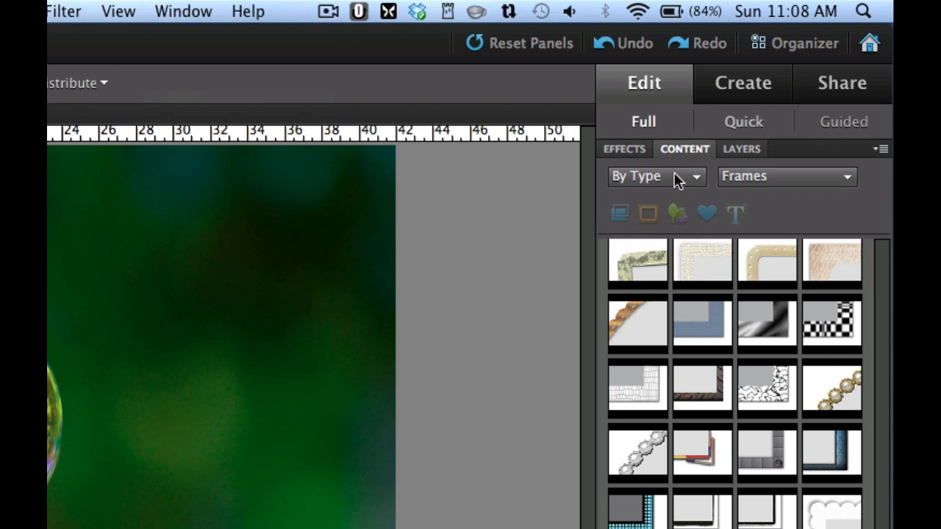
pyautogui.moveTo(772, 184)
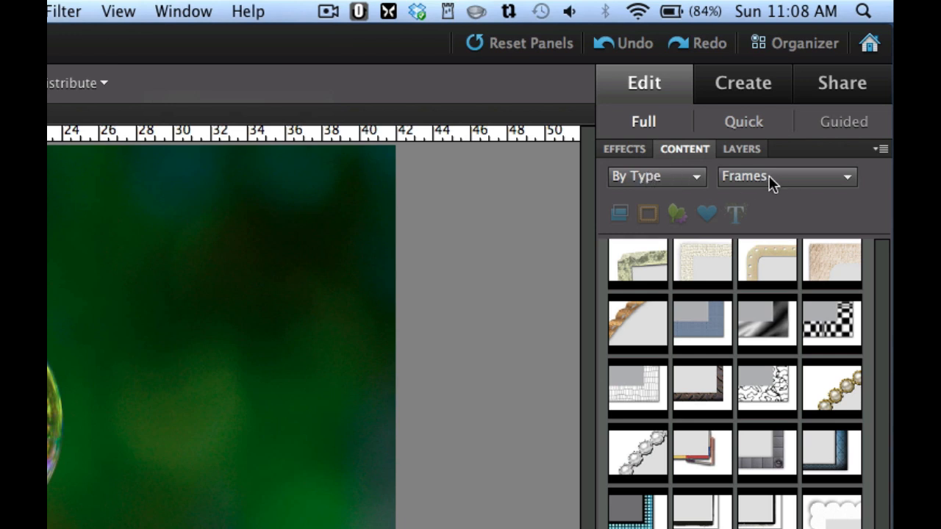
pyautogui.moveTo(791, 192)
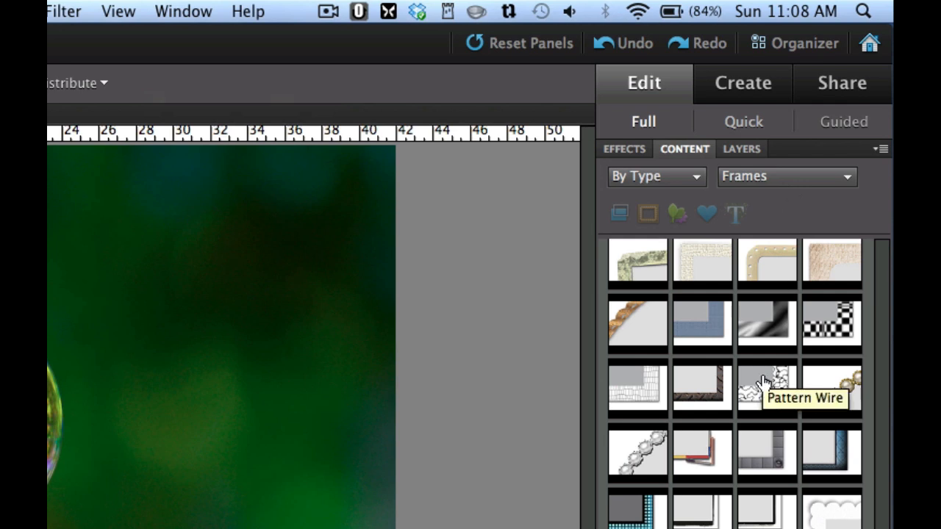
pyautogui.scroll(-3)
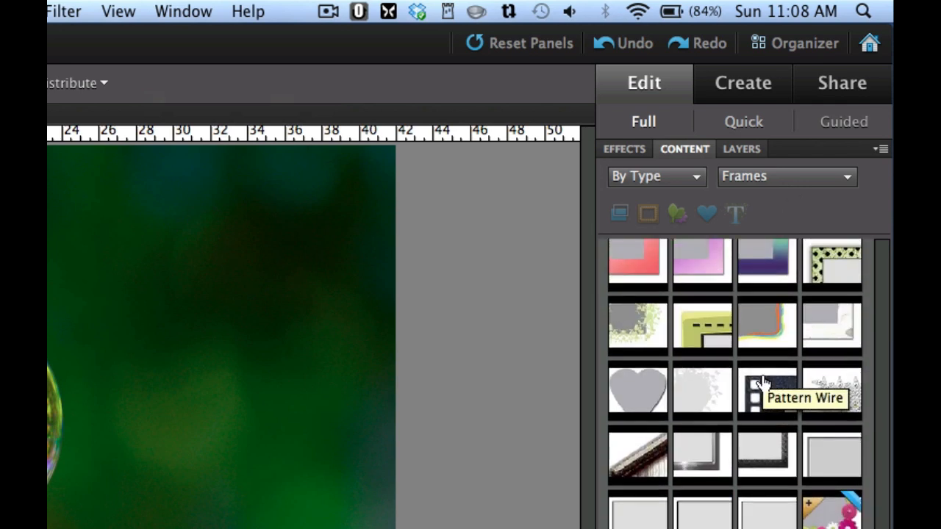
pyautogui.scroll(-3)
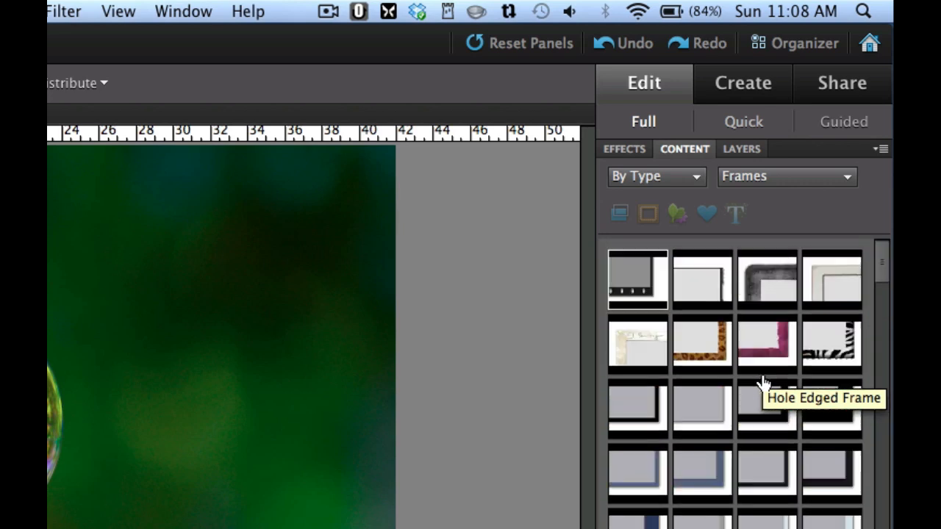
pyautogui.moveTo(640, 273)
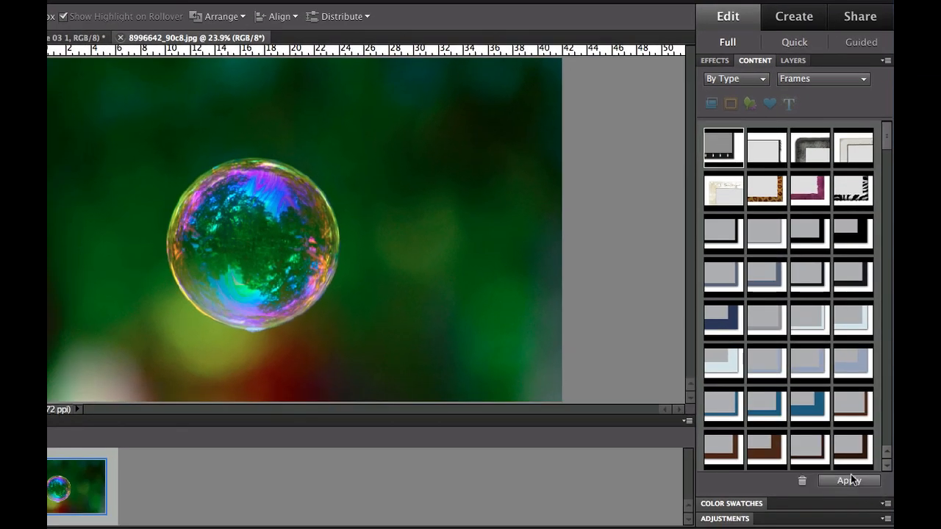
# Apply and commit the 35mm film-strip frame on the bubble photo, then revert the giraffe photo
pyautogui.click(850, 481)
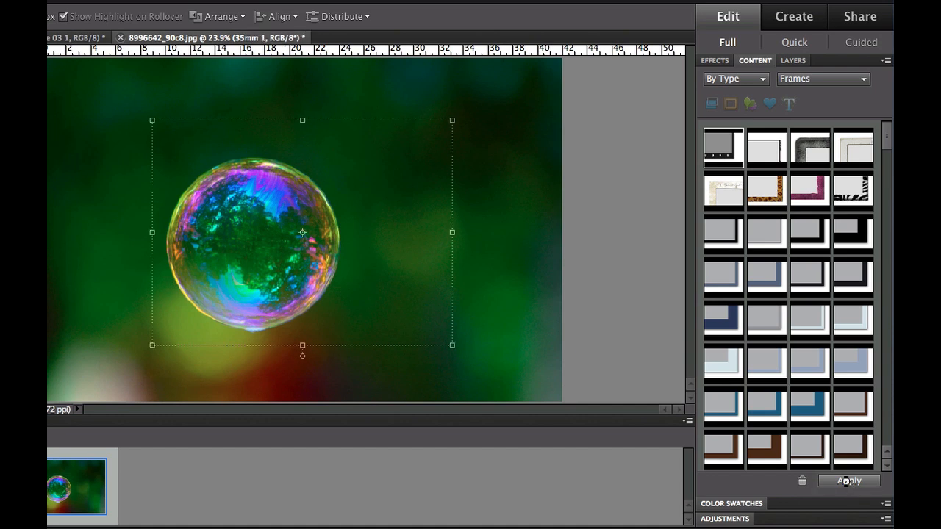
pyautogui.click(848, 481)
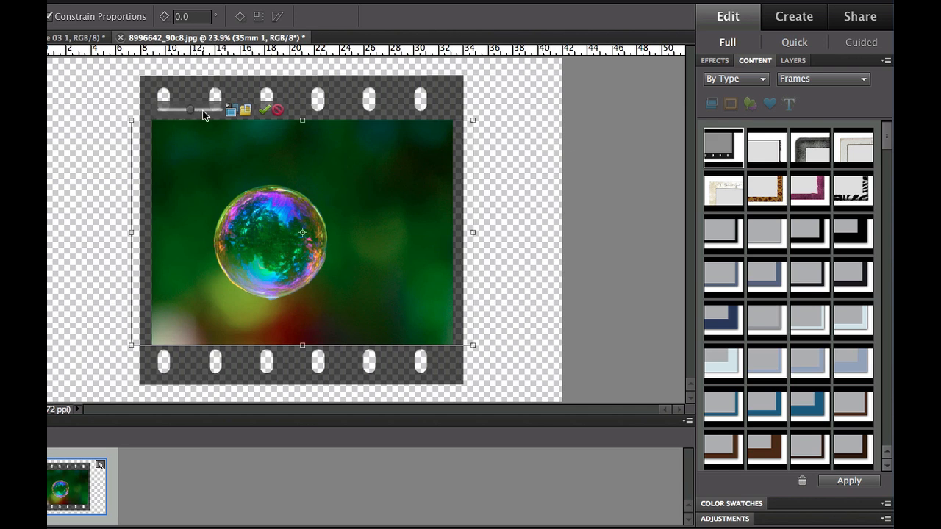
pyautogui.moveTo(213, 110)
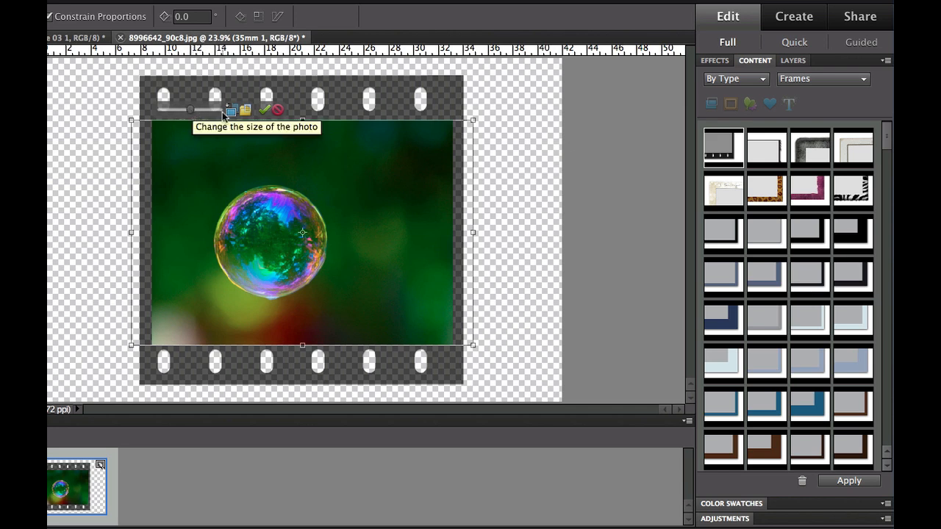
pyautogui.moveTo(266, 112)
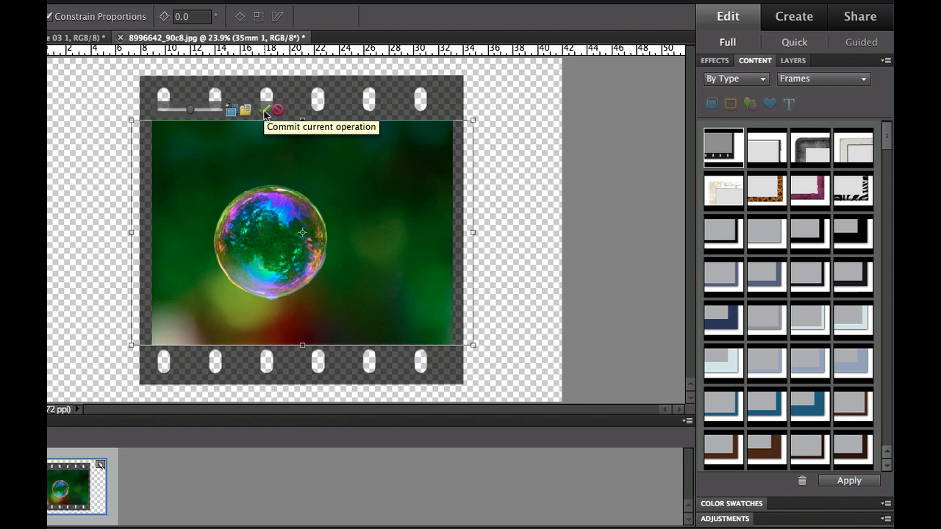
pyautogui.click(267, 109)
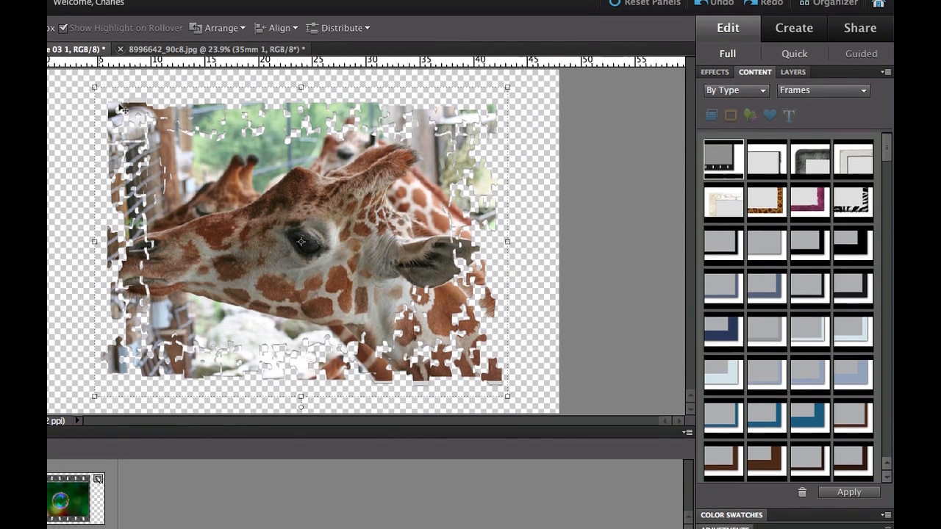
pyautogui.click(125, 8)
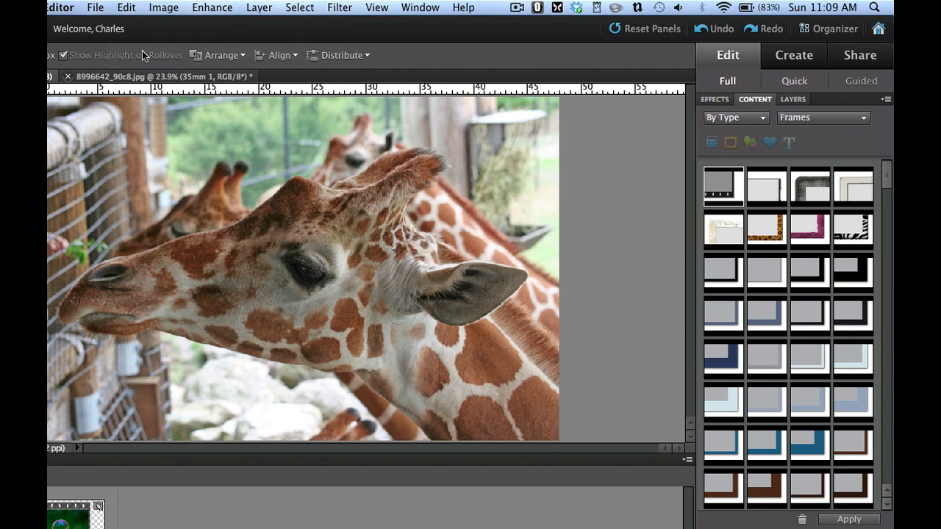
pyautogui.moveTo(747, 235)
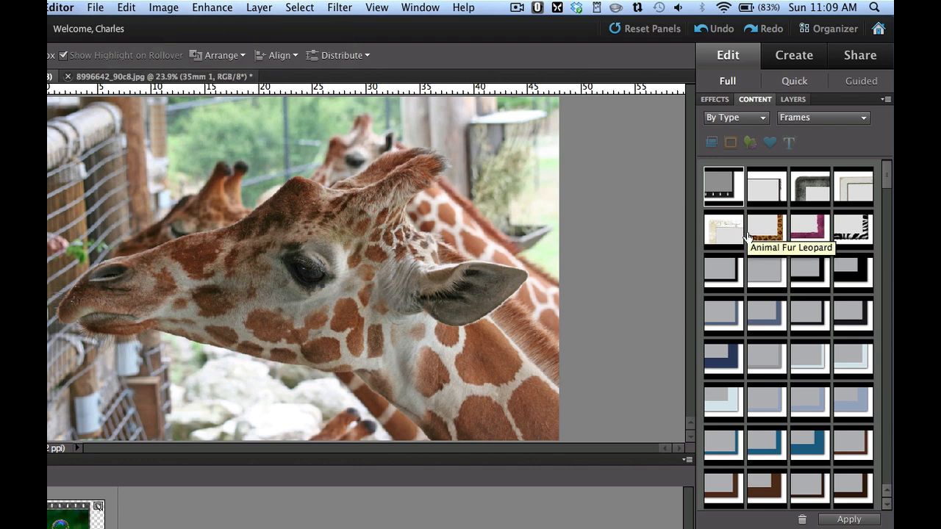
pyautogui.moveTo(756, 104)
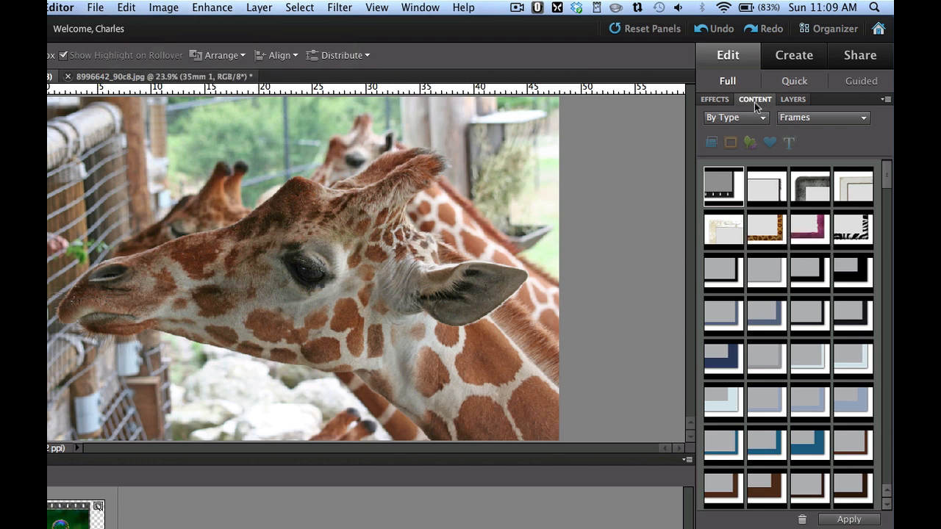
pyautogui.scroll(-3)
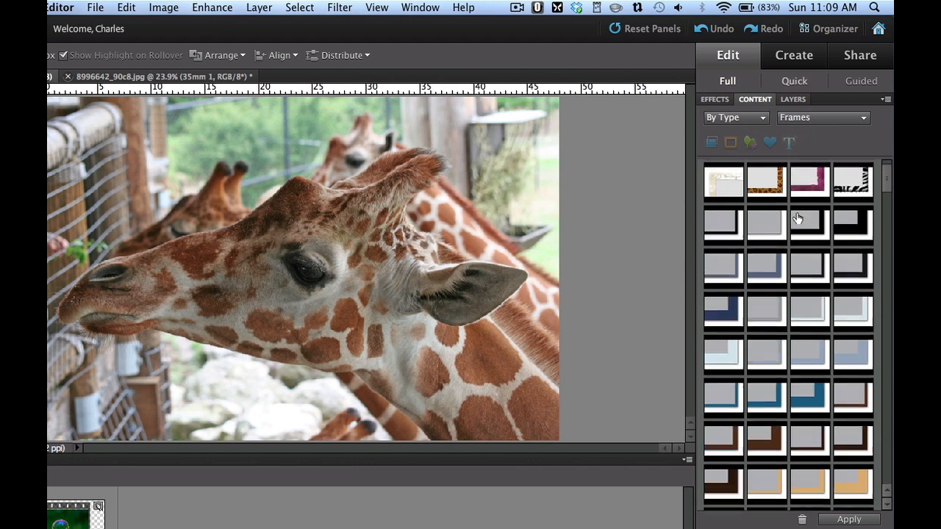
pyautogui.scroll(-3)
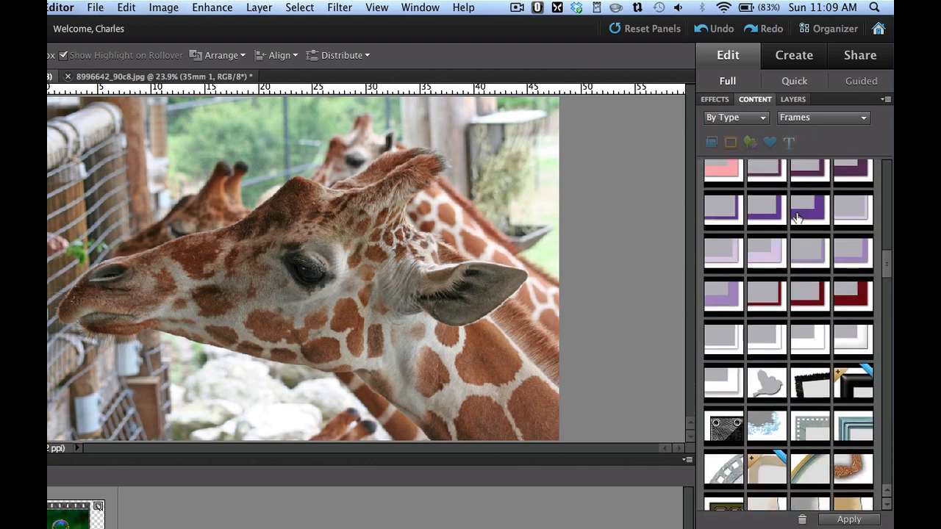
pyautogui.scroll(-3)
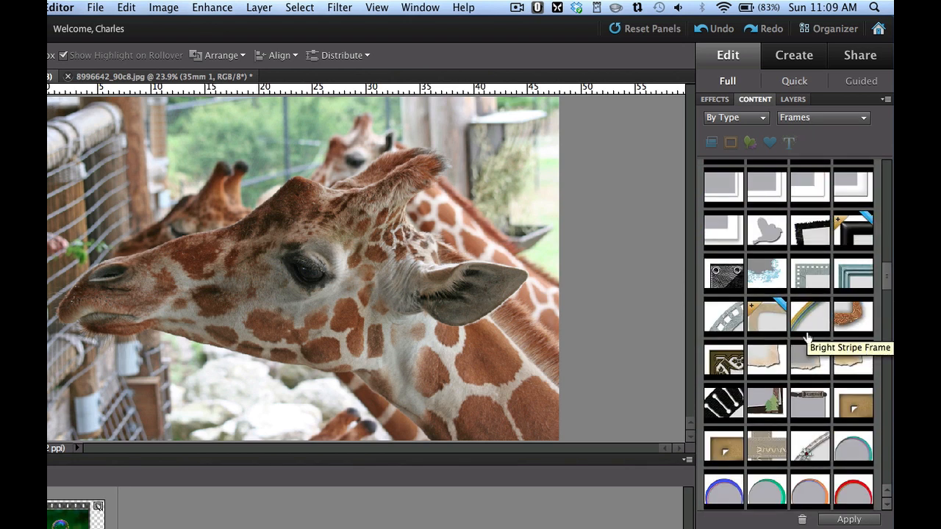
pyautogui.moveTo(820, 316)
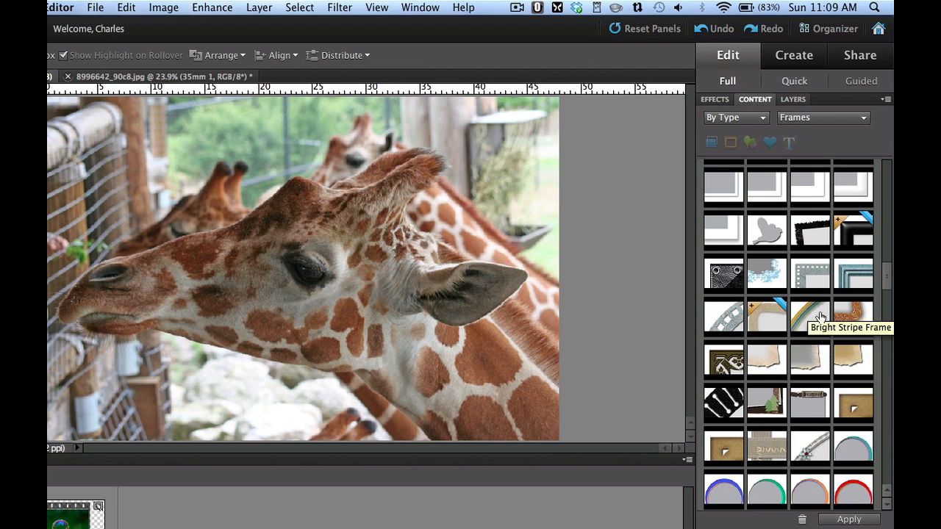
pyautogui.scroll(-3)
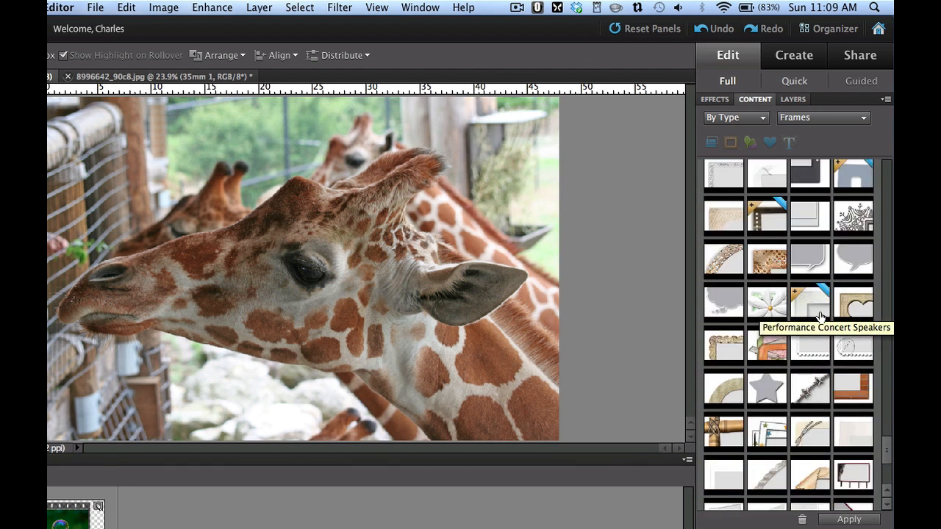
pyautogui.scroll(-3)
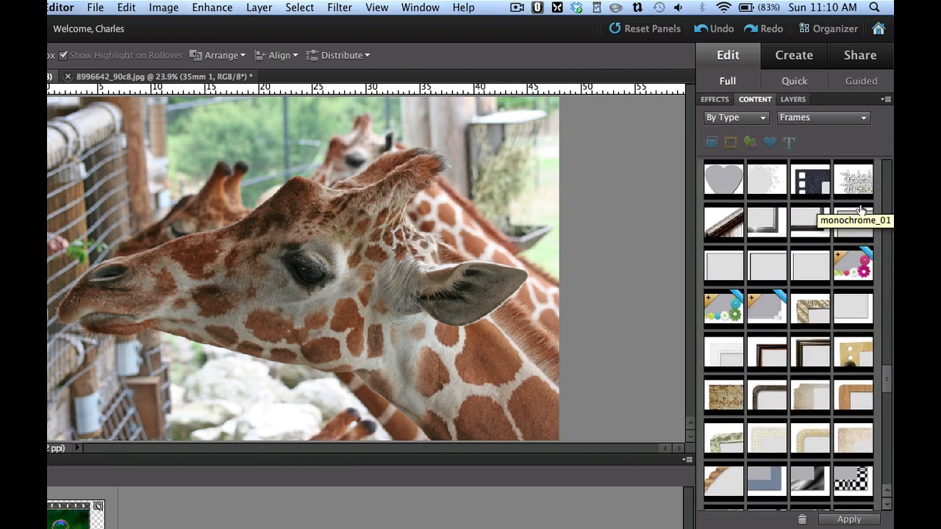
pyautogui.moveTo(780, 262)
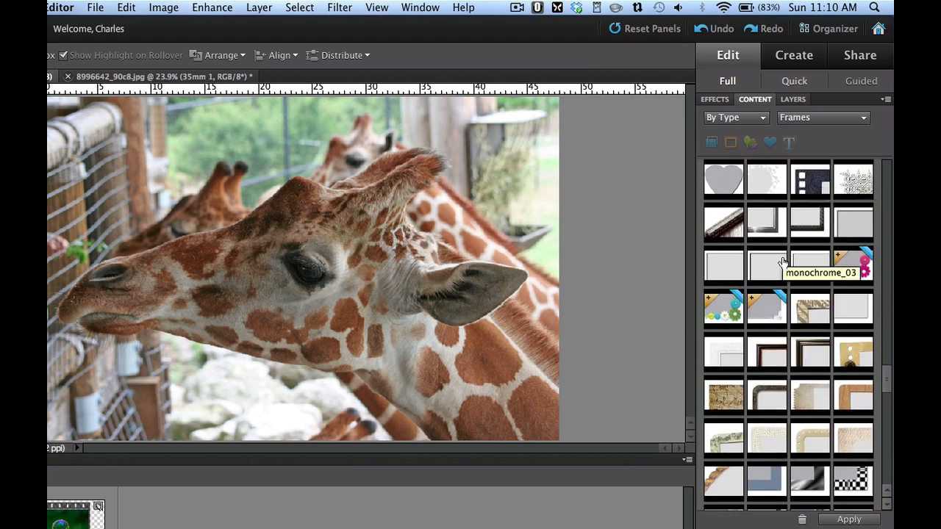
pyautogui.scroll(-3)
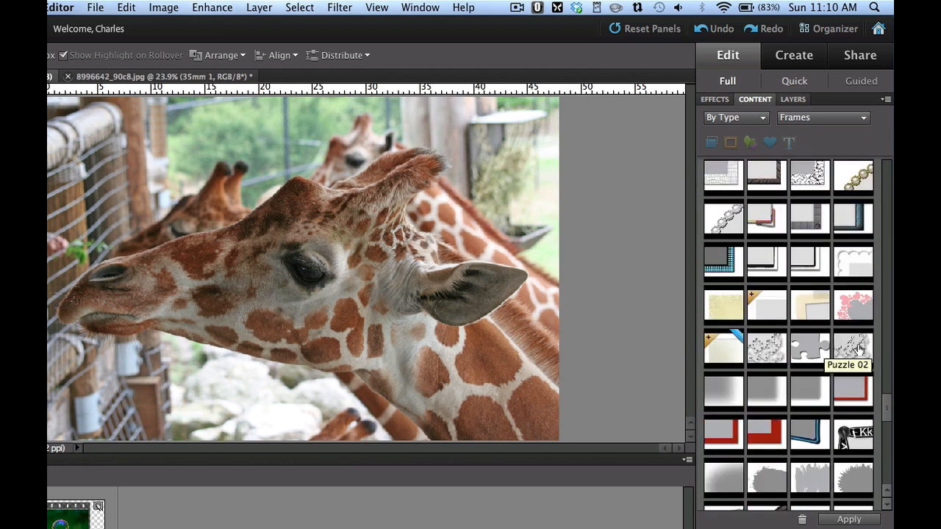
pyautogui.moveTo(853, 347)
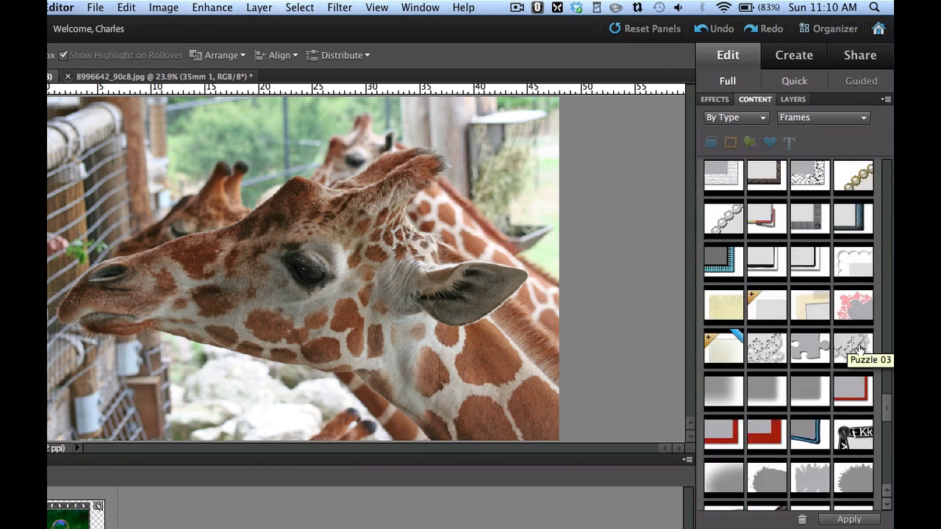
pyautogui.moveTo(853, 478)
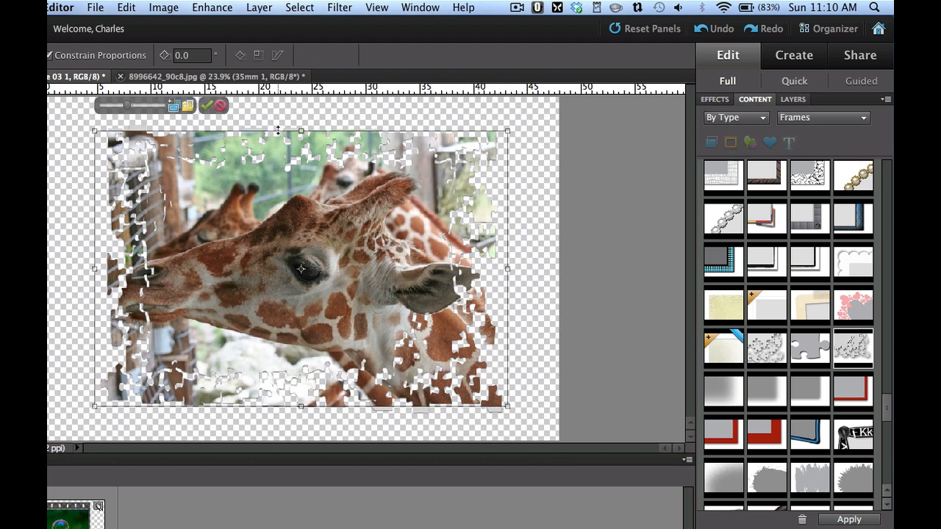
pyautogui.moveTo(512, 272)
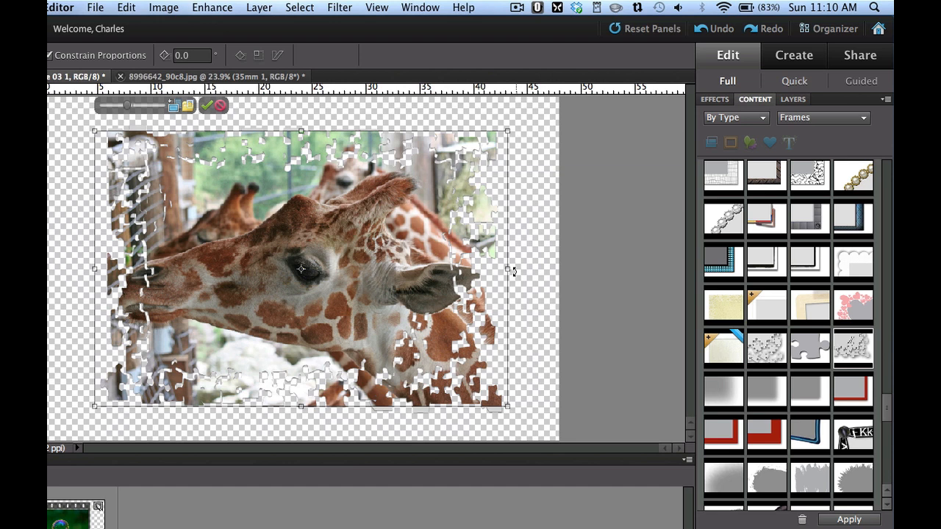
pyautogui.moveTo(507, 408)
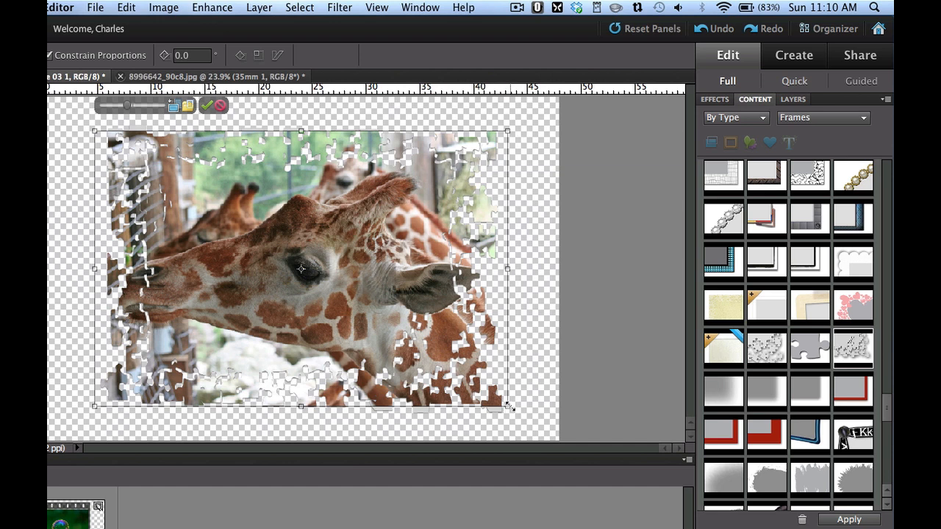